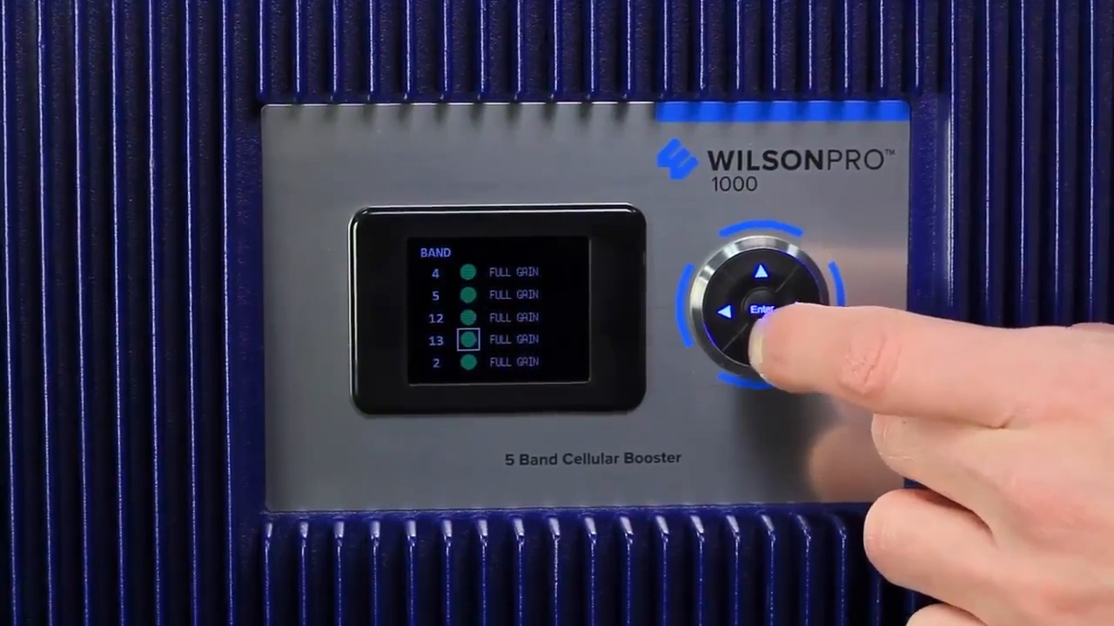
Show Band 13's detail screen with 60 dB full gain and uplink/downlink signal levels
{"action": "left_click", "coordinate": [762, 311]}
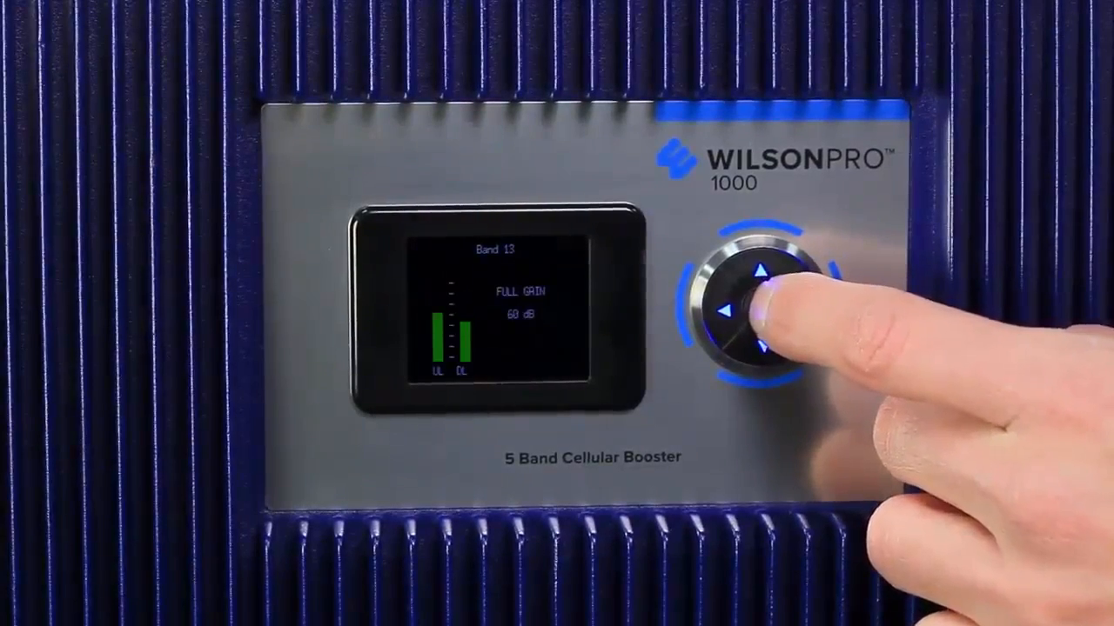